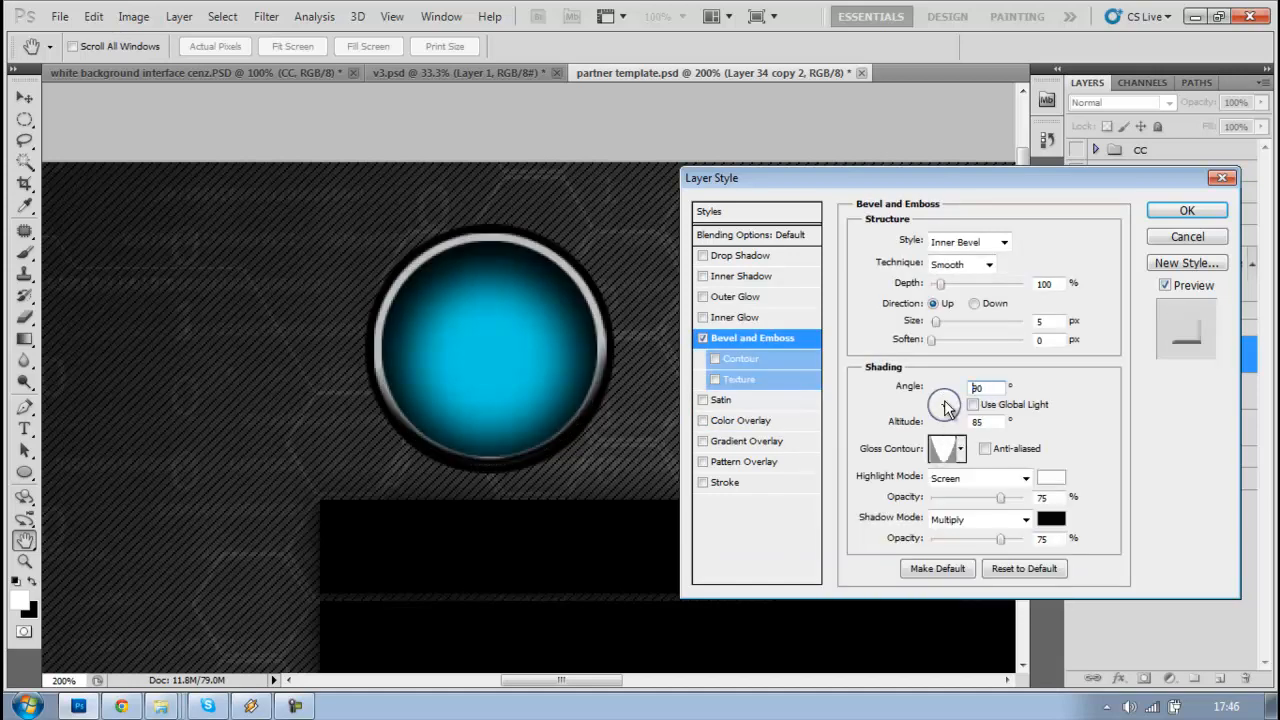
- Lower the Bevel and Emboss light altitude on the blue circle and confirm the style
left_click_drag(944, 404, 944, 420)
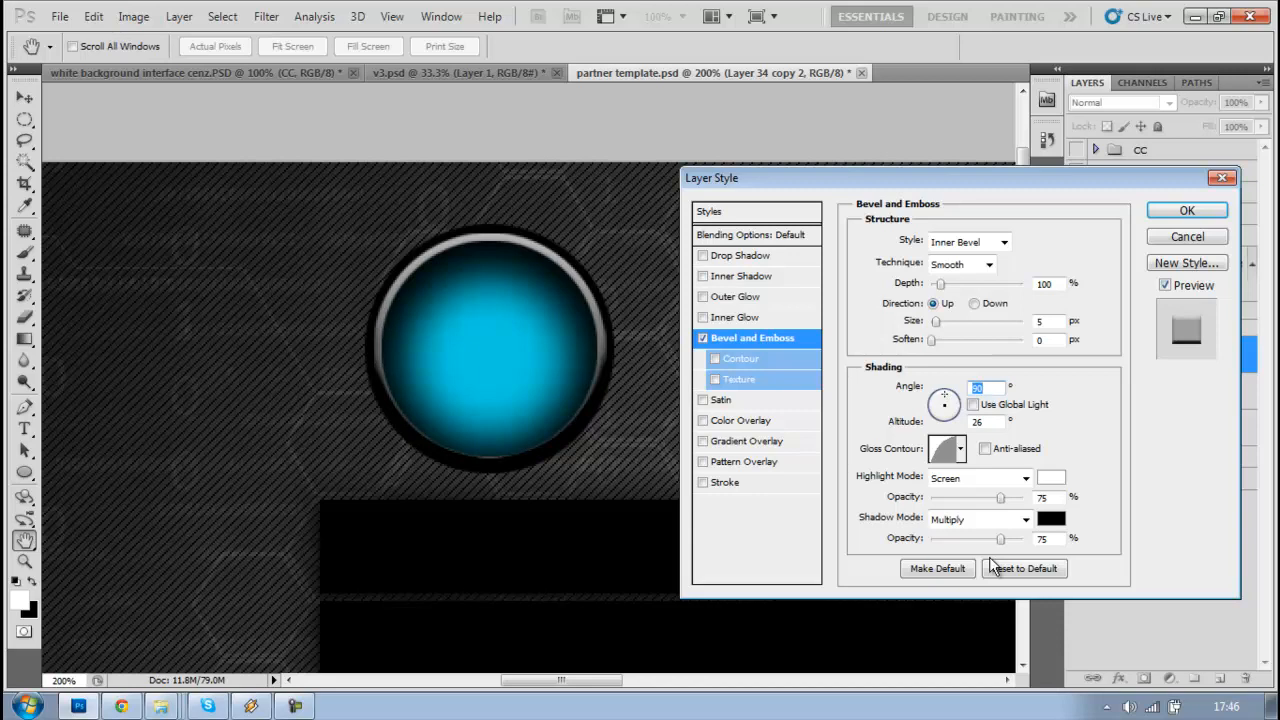
left_click(1186, 210)
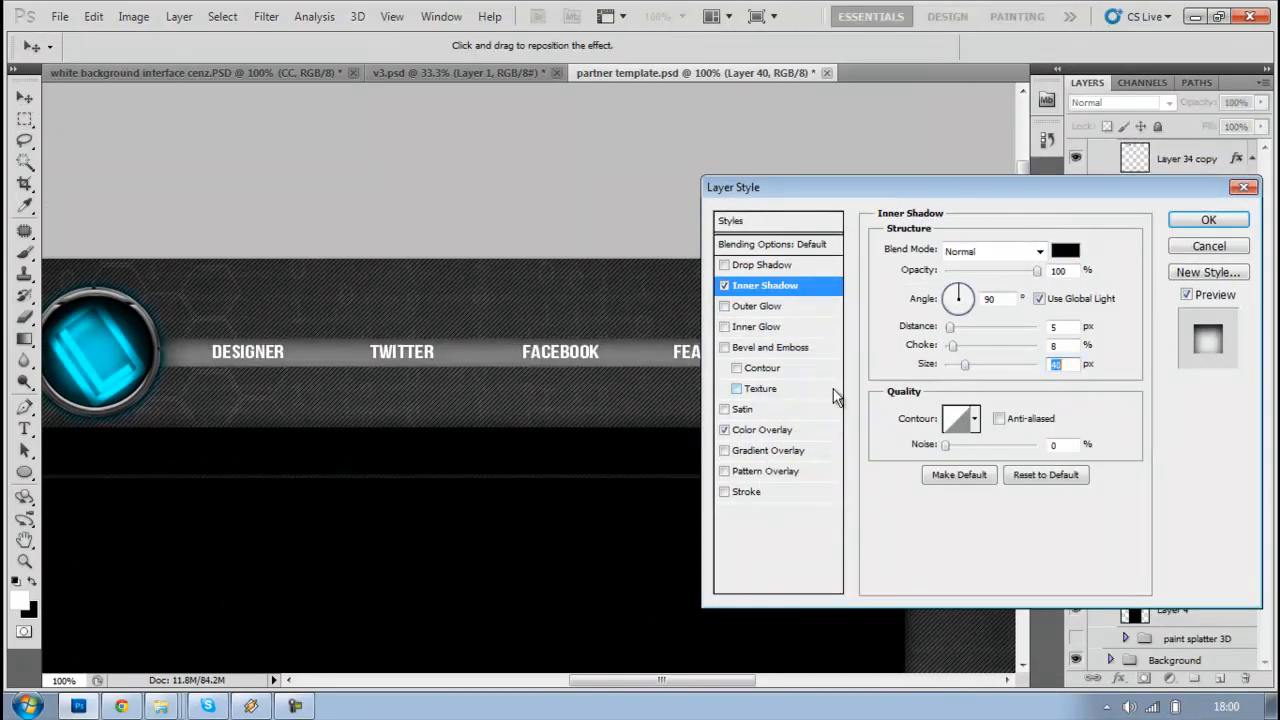
- Enable Stroke and Drop Shadow on the Layer 40 menu strip and confirm its effects
left_click(748, 492)
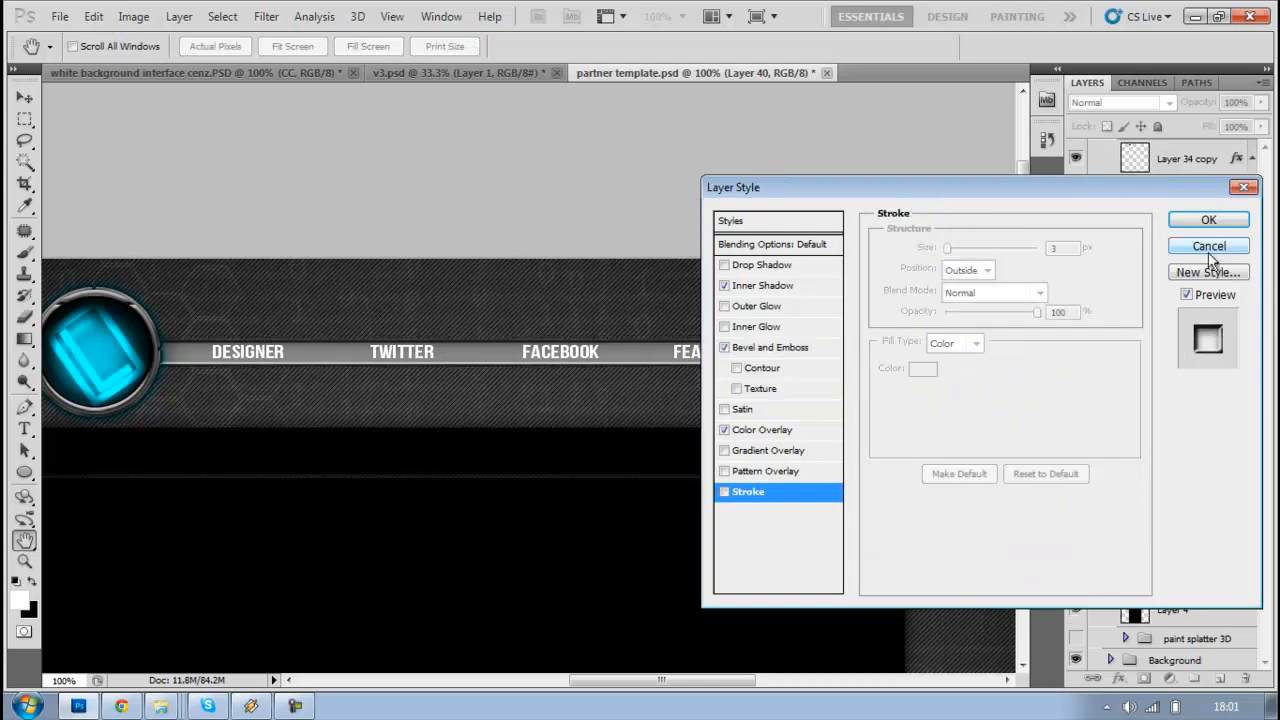
left_click(762, 264)
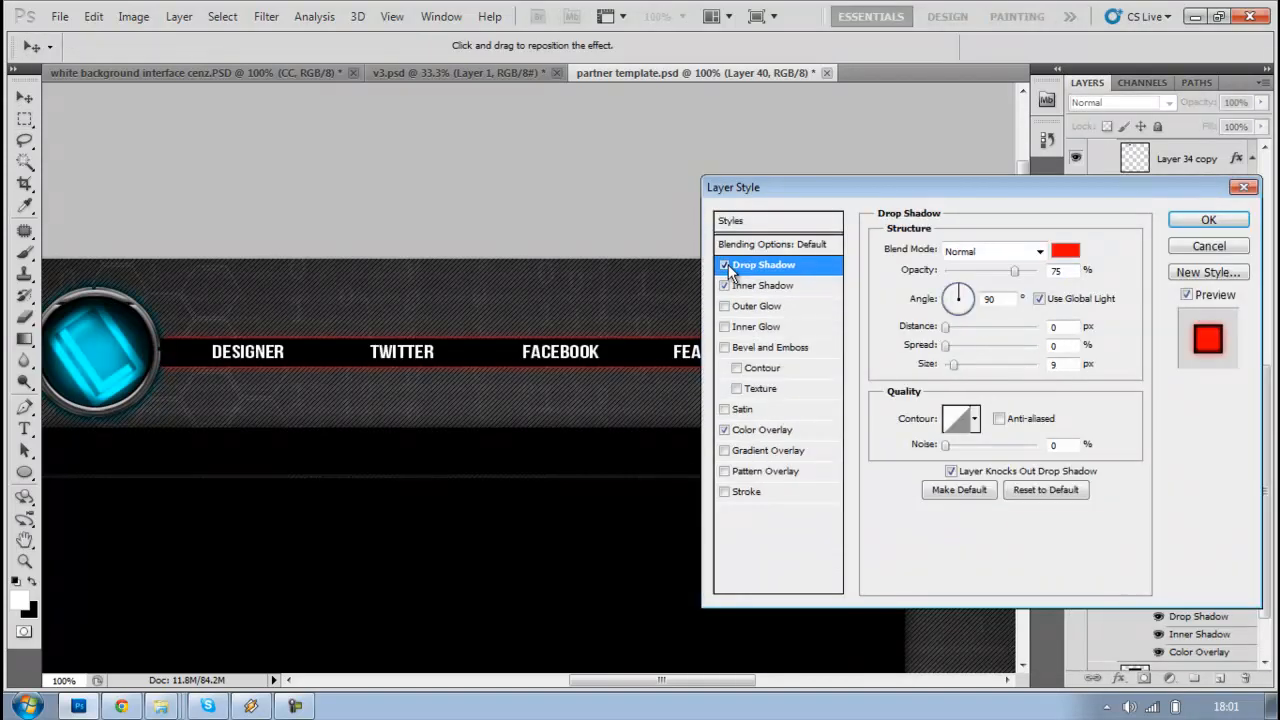
left_click(764, 284)
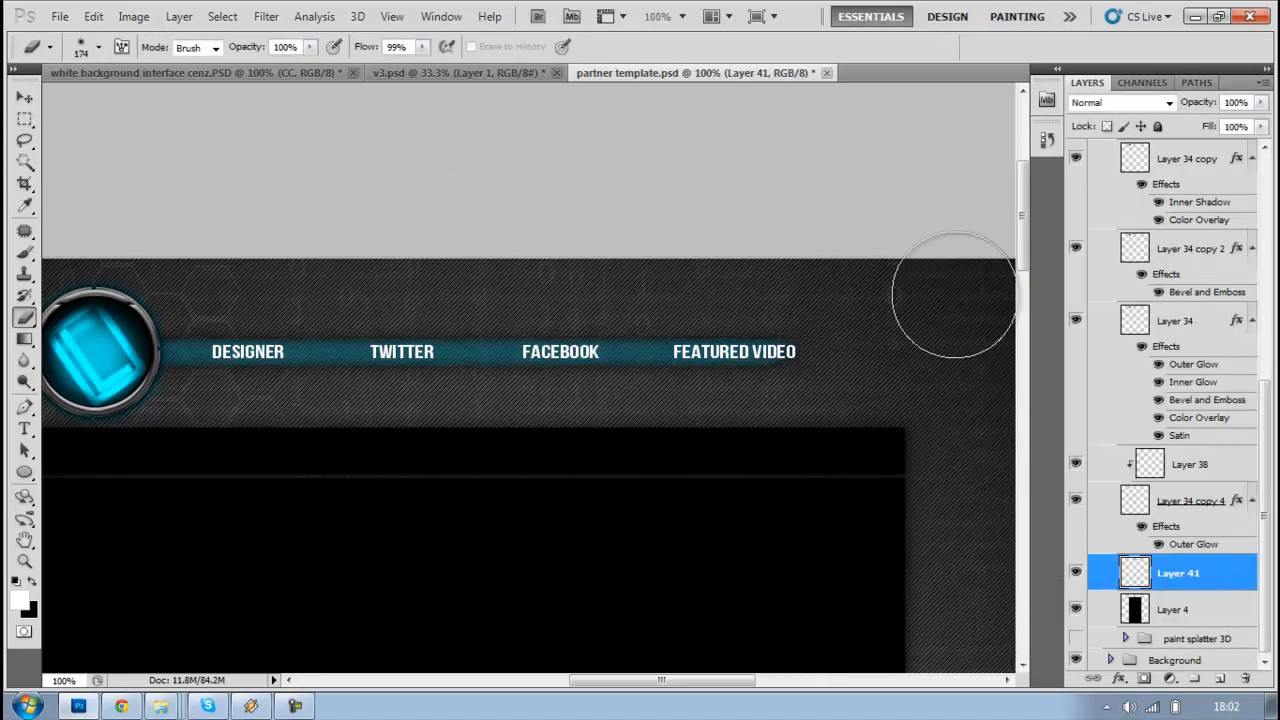
mouse_move(140, 304)
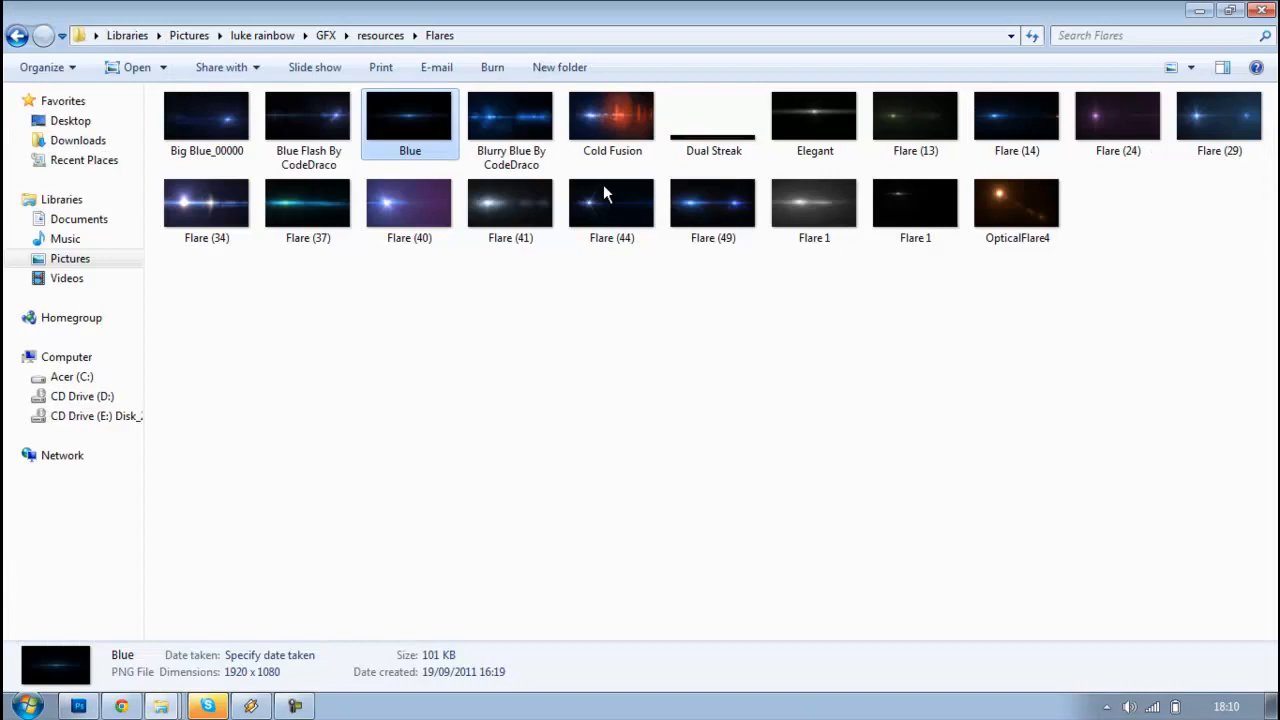
- Bring the Blue flare from the Flares folder into the header and commit its transform
left_click(208, 706)
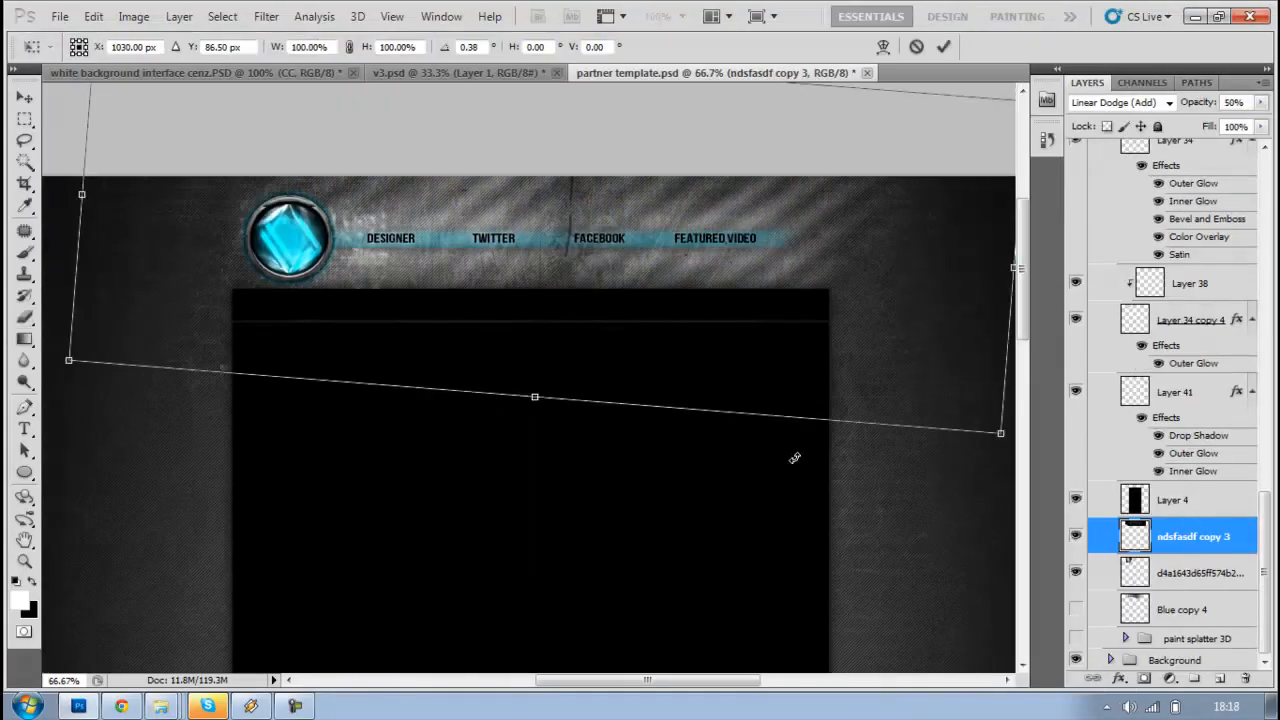
left_click(208, 706)
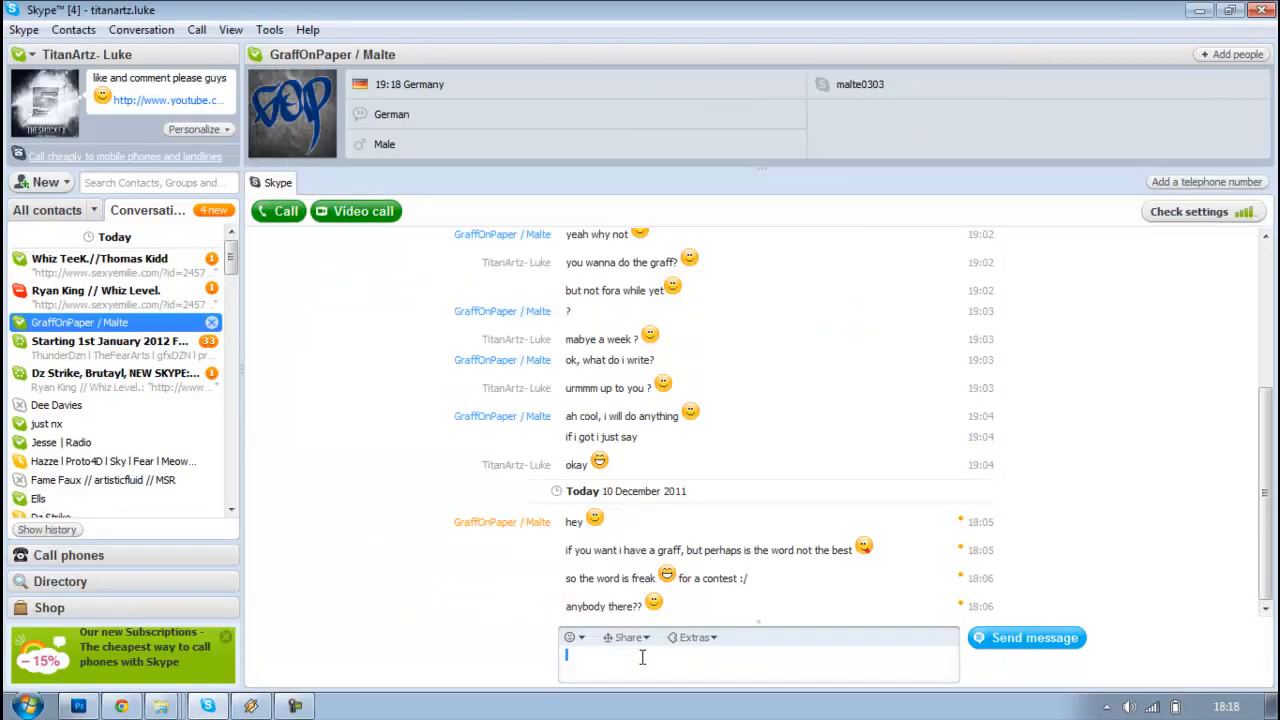
left_click(110, 346)
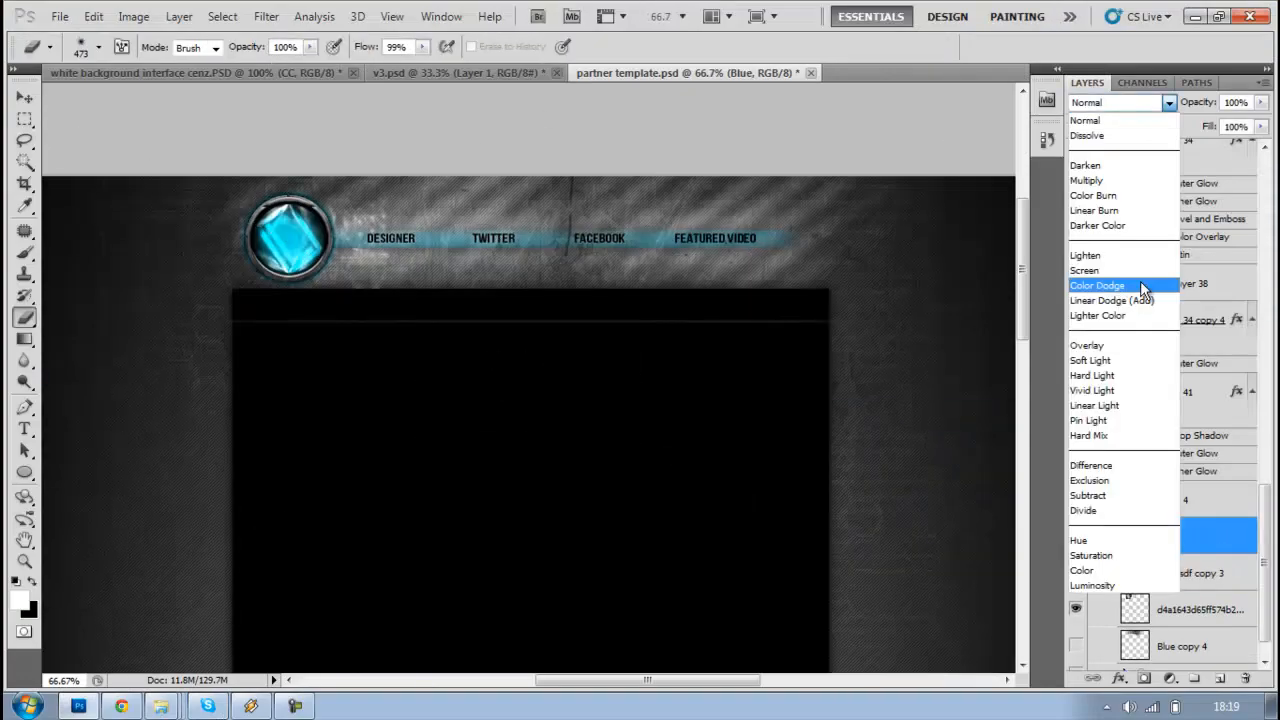
- Set the blue flare layer's blend mode to Linear Dodge (Add)
left_click(1112, 300)
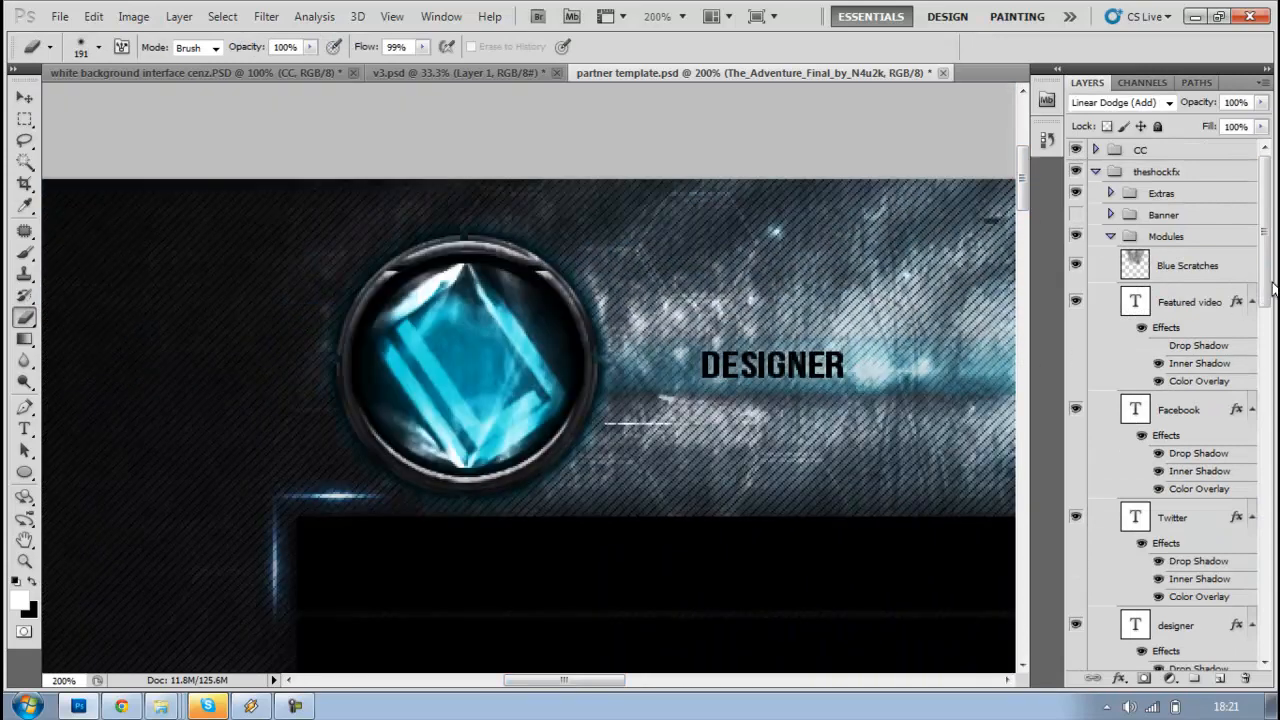
- Place a second flare layer over the header with Linear Dodge blending
left_click(1190, 398)
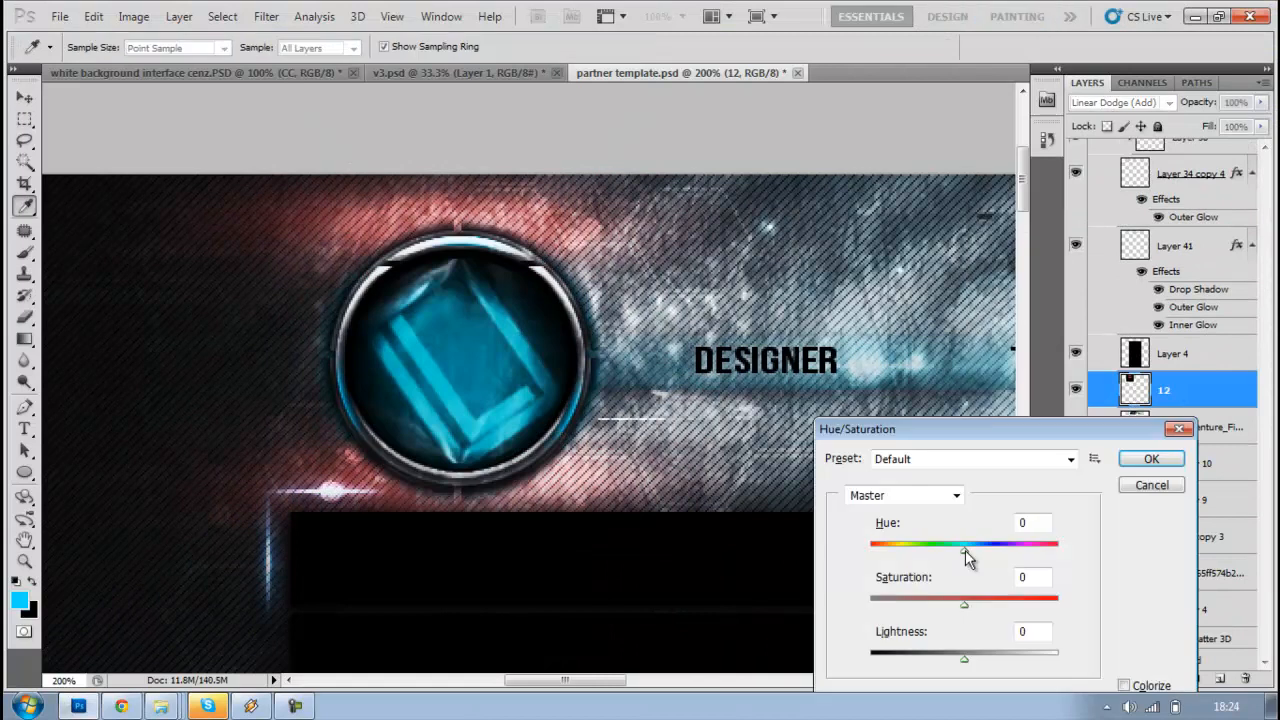
- Shift the left flare's hue in Hue/Saturation and confirm
left_click(1152, 458)
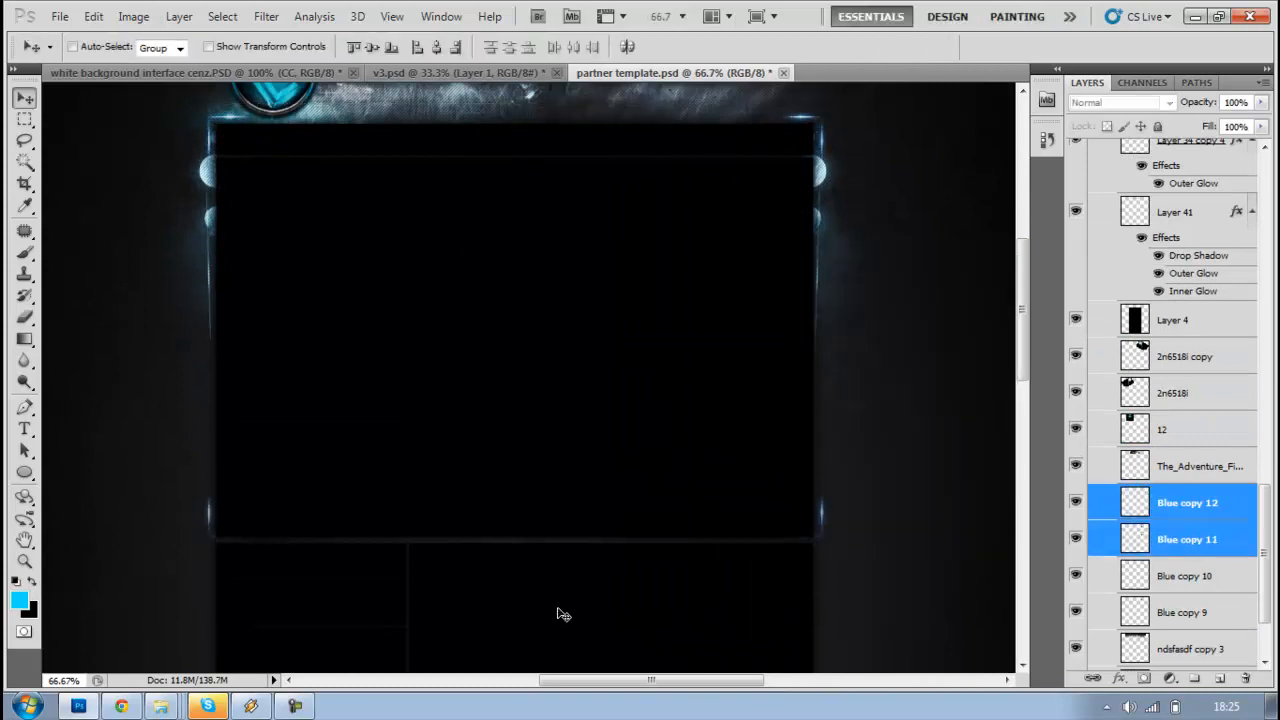
- Duplicate the Blue flare layers to the content panel edges and review the result
left_click(1186, 502)
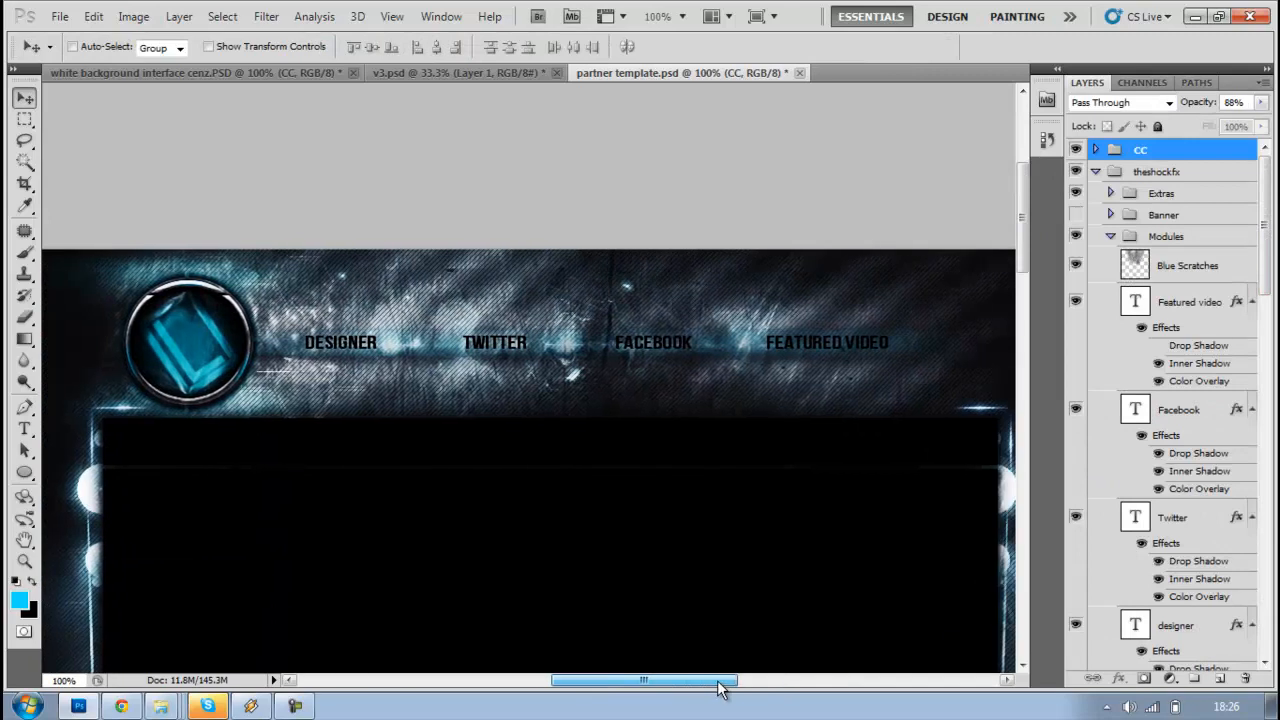
scroll("down", 3)
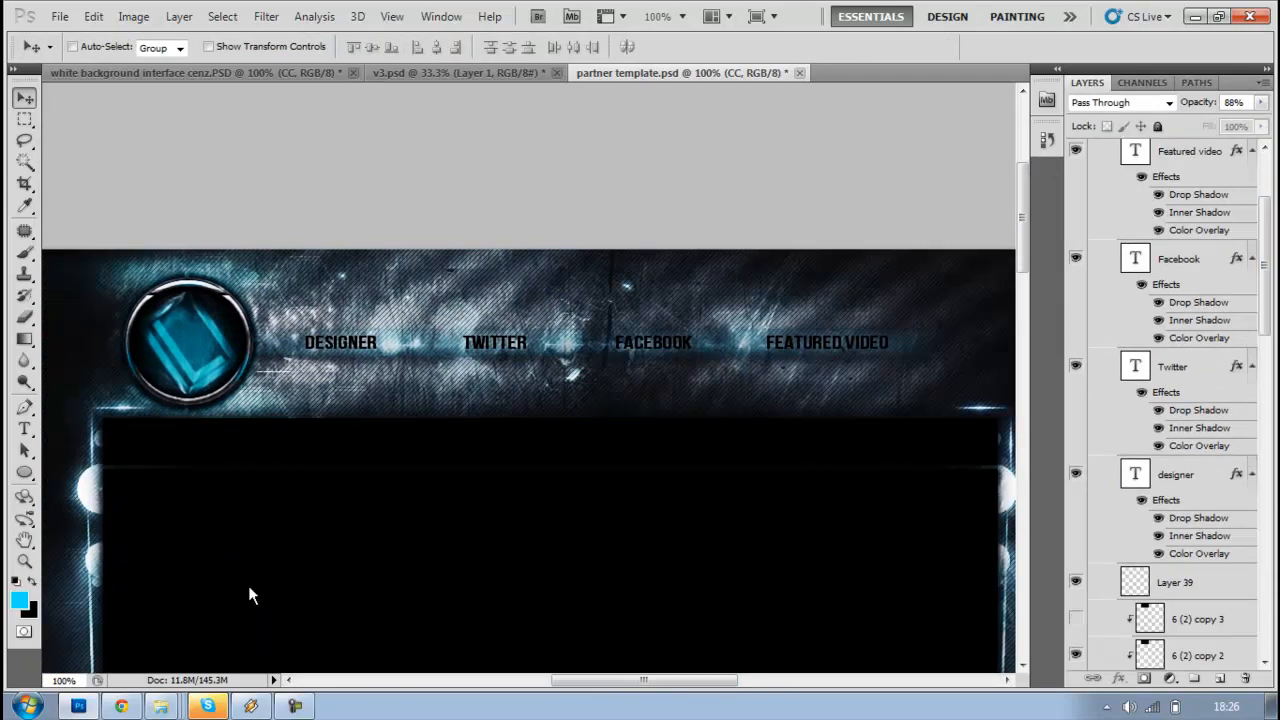